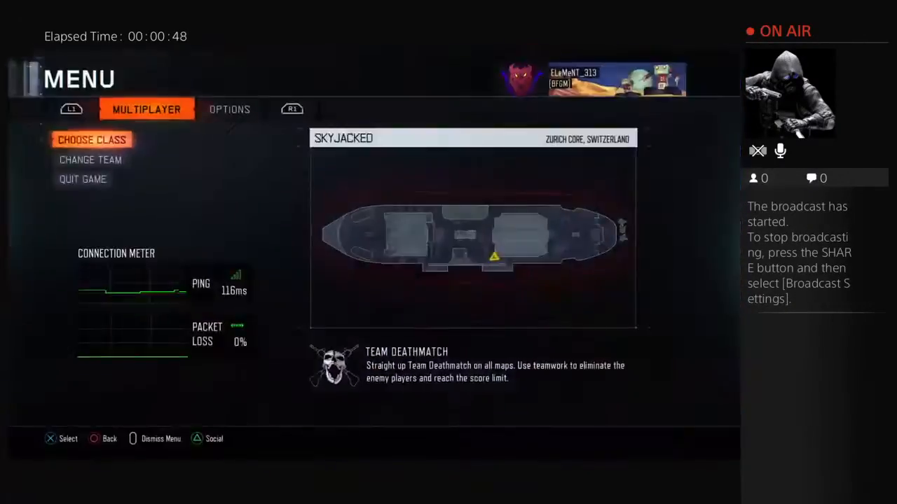
Open Choose Class mid-match and highlight the Custom 2 loadout with the Kuda and Brass Knuckles
click(91, 139)
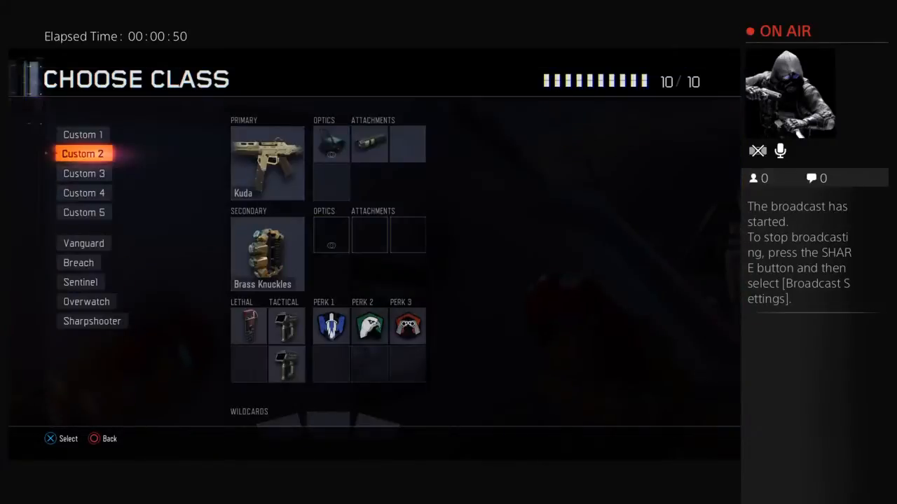